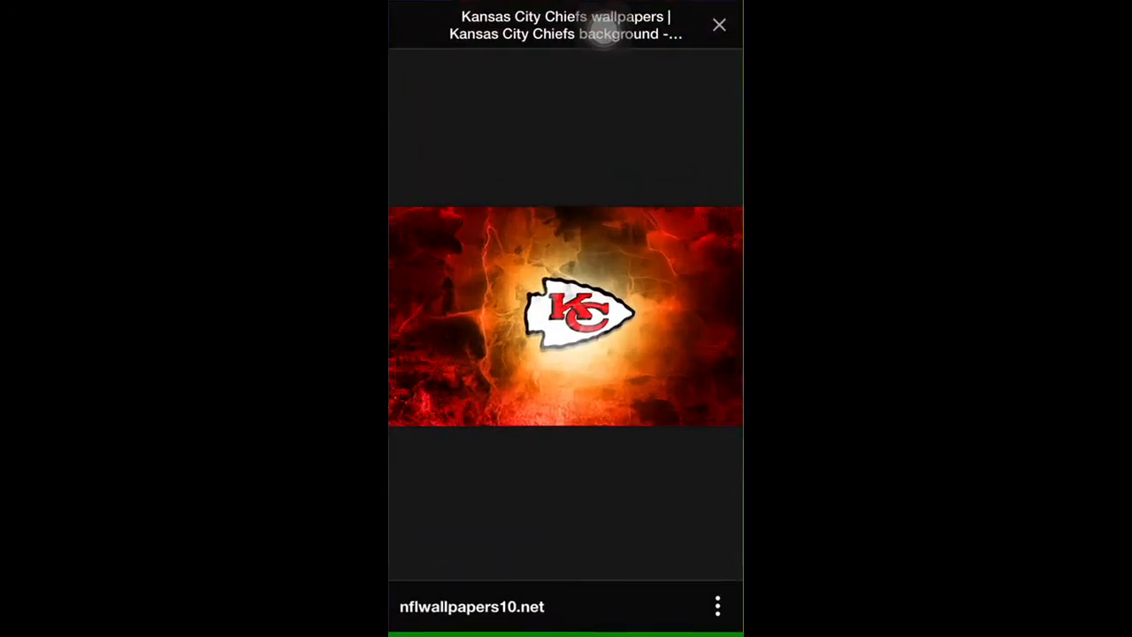
Leave the wallpaper image and search Google for emu4ios.com via the suggestion.
left_click(718, 24)
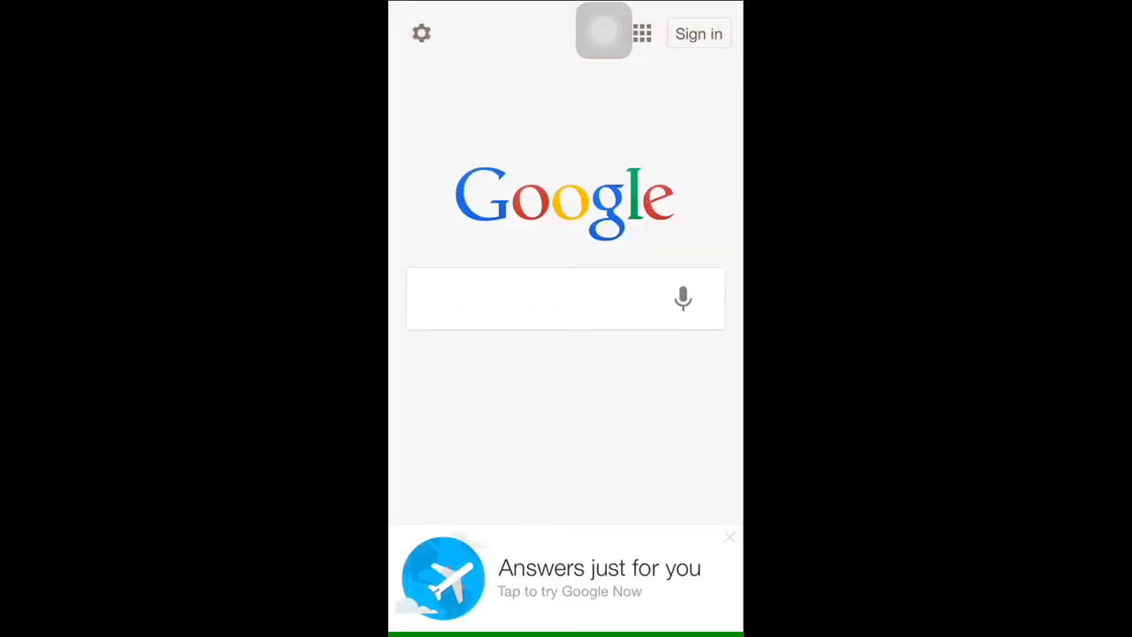
left_click(566, 298)
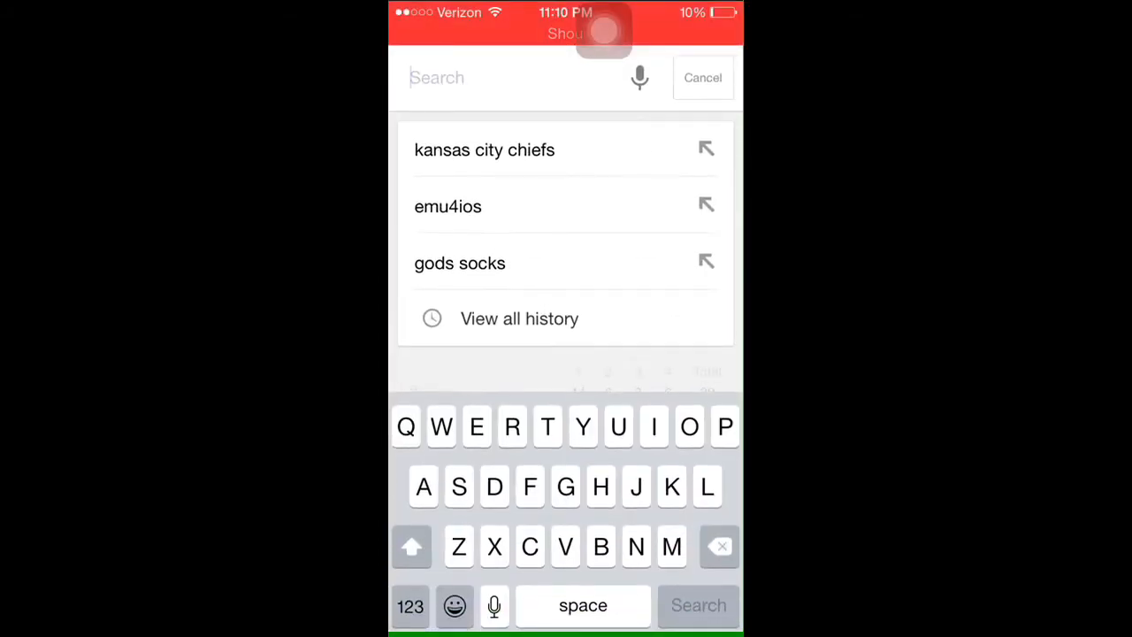
type("emu4ios.co")
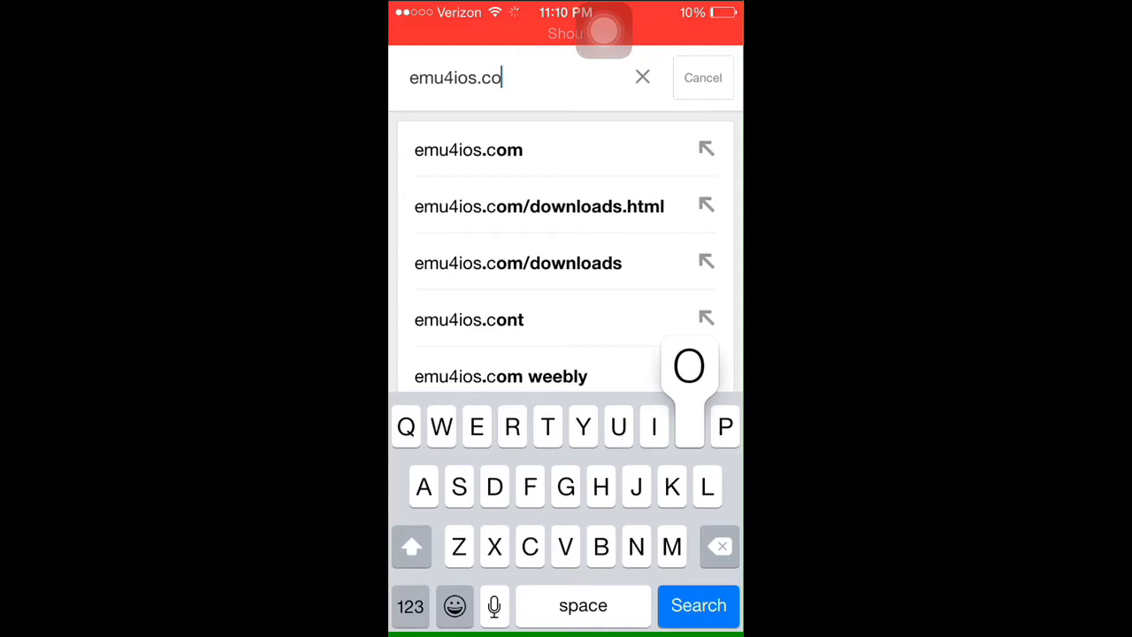
left_click(696, 605)
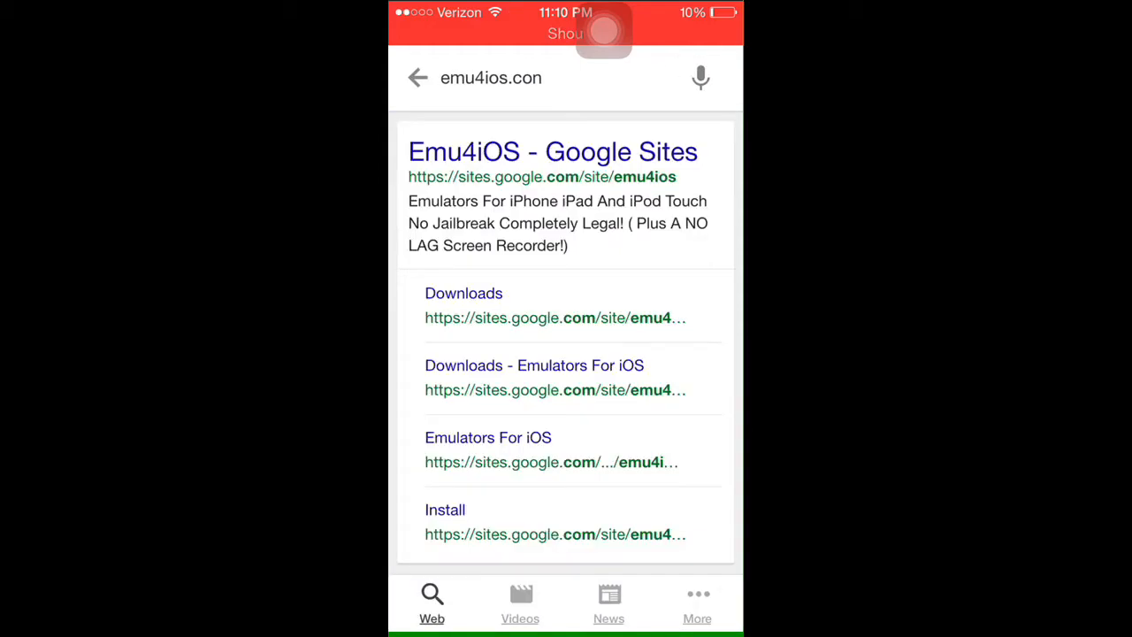
Search for emu4ios instead and open the Emu4iOS Store result on emu4ios.net.
left_click(552, 152)
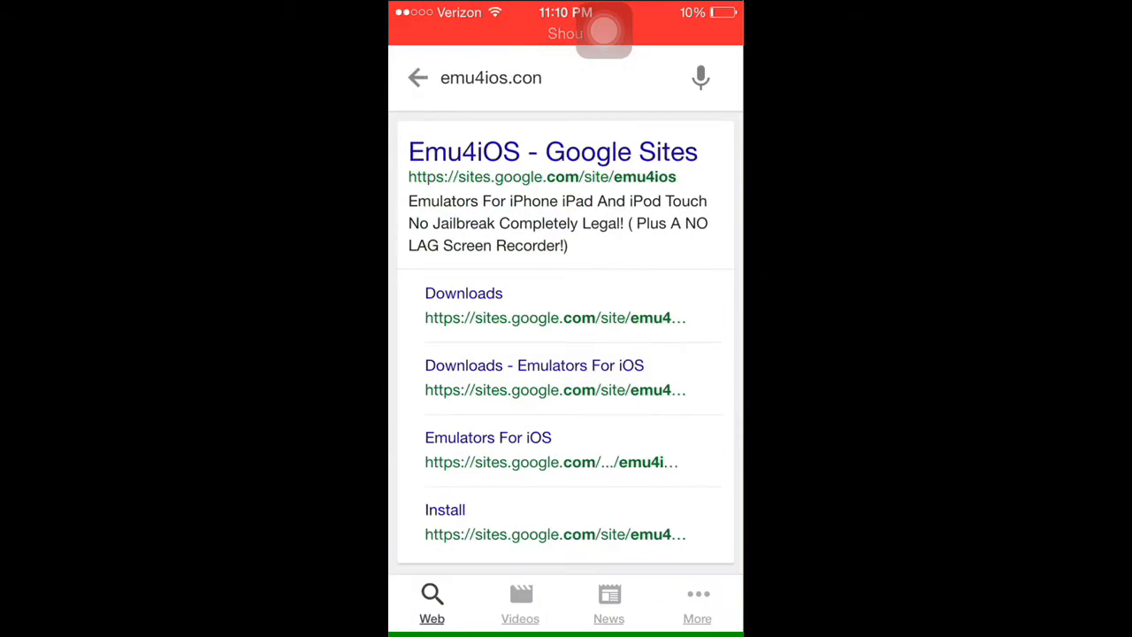
left_click(491, 78)
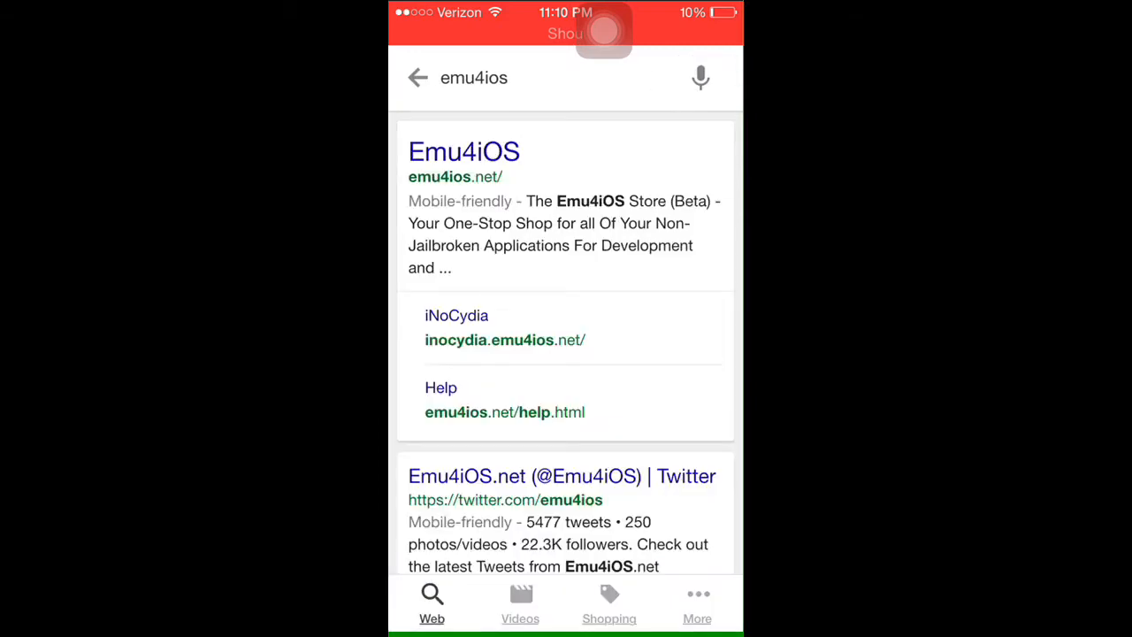
left_click(463, 152)
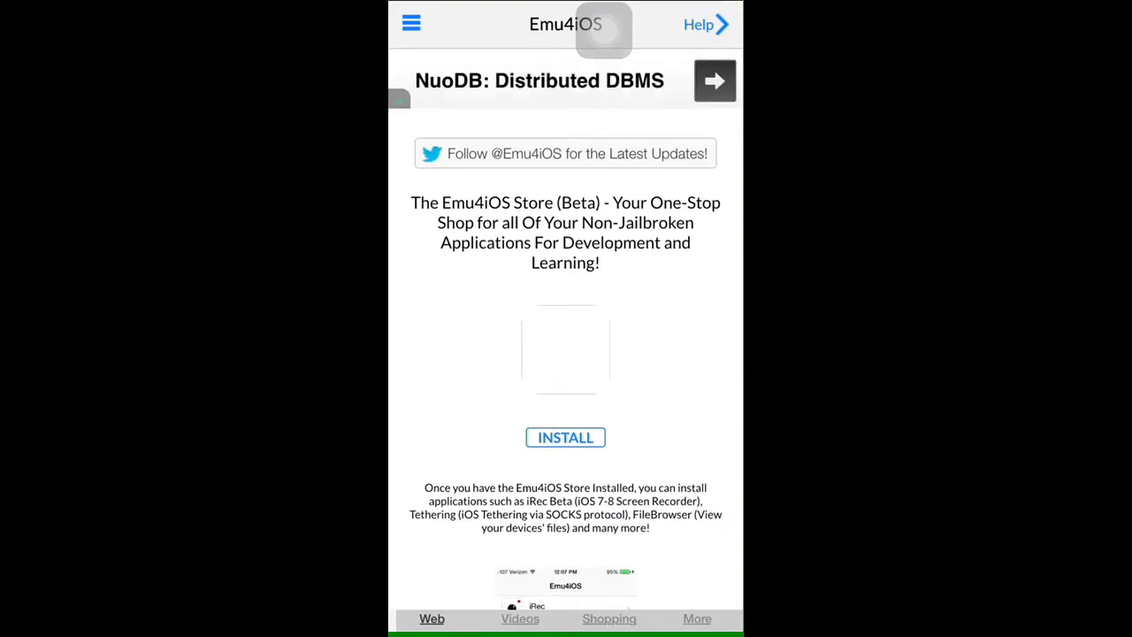
Install the Emu4iOS Store, agreeing to leave the Google app and confirming the prompt.
left_click(566, 437)
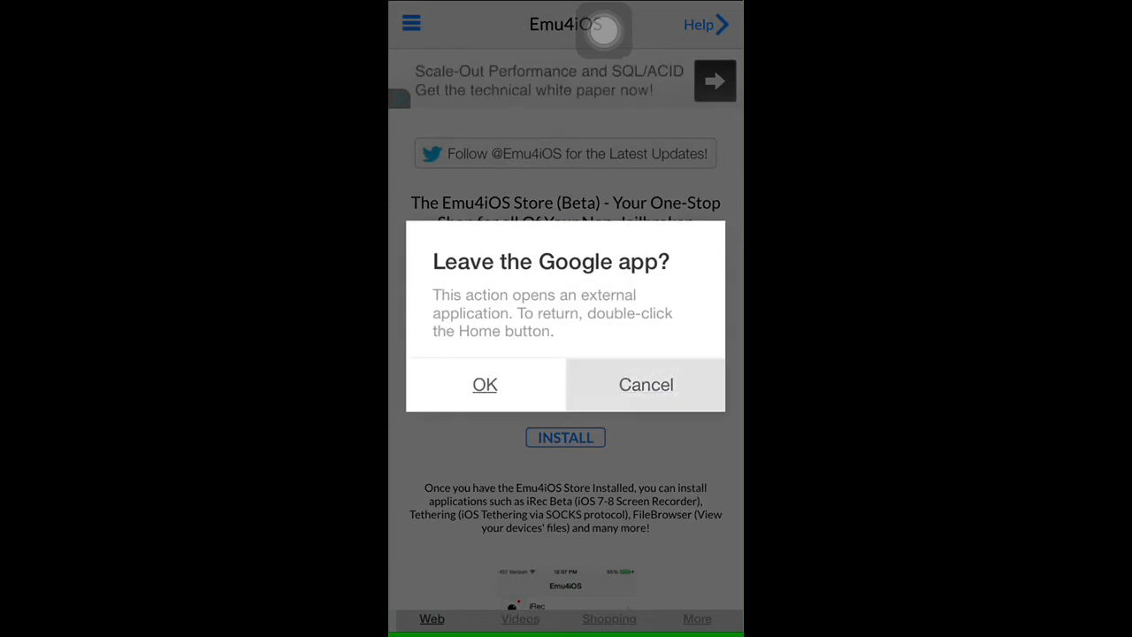
left_click(645, 383)
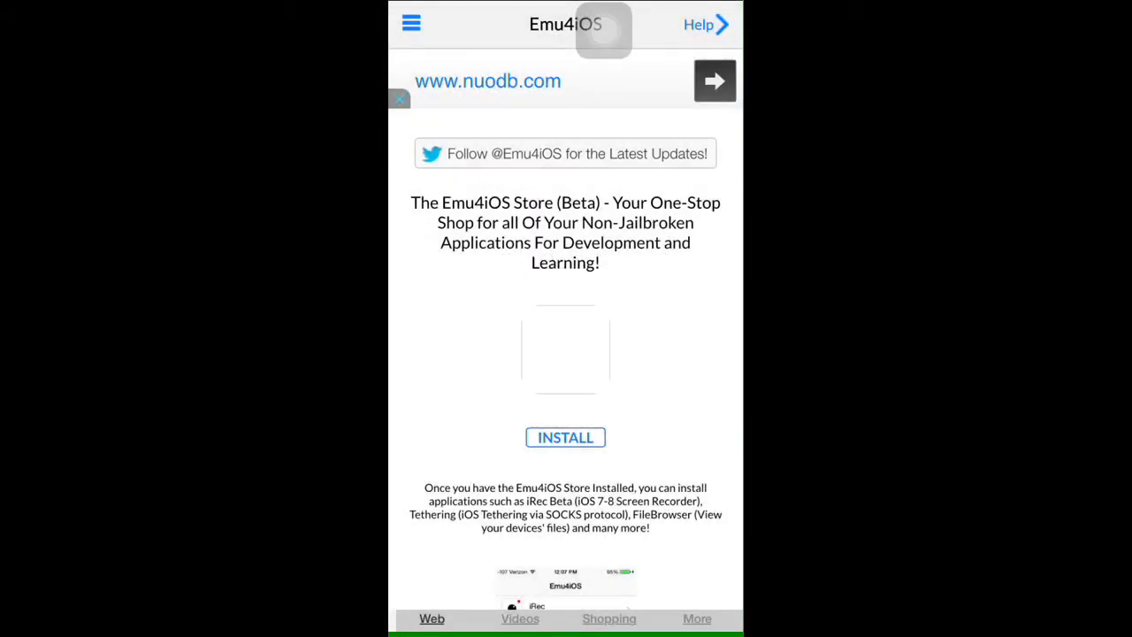
left_click(566, 436)
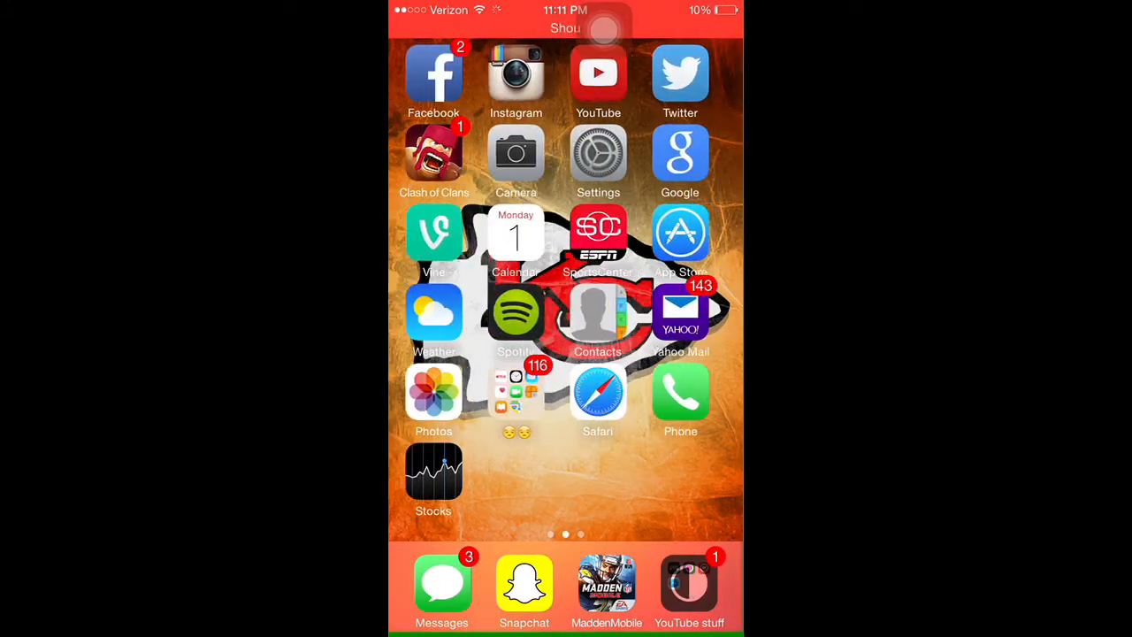
Retry the Emu4iOS Store download from inside the YouTube stuff folder.
left_click(689, 584)
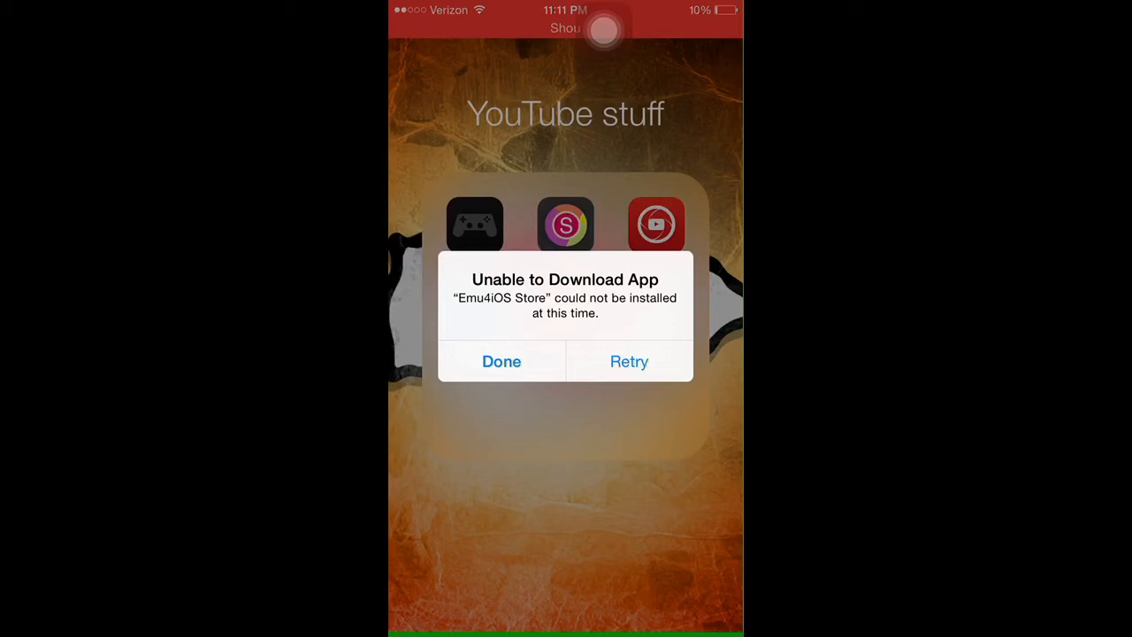
left_click(502, 360)
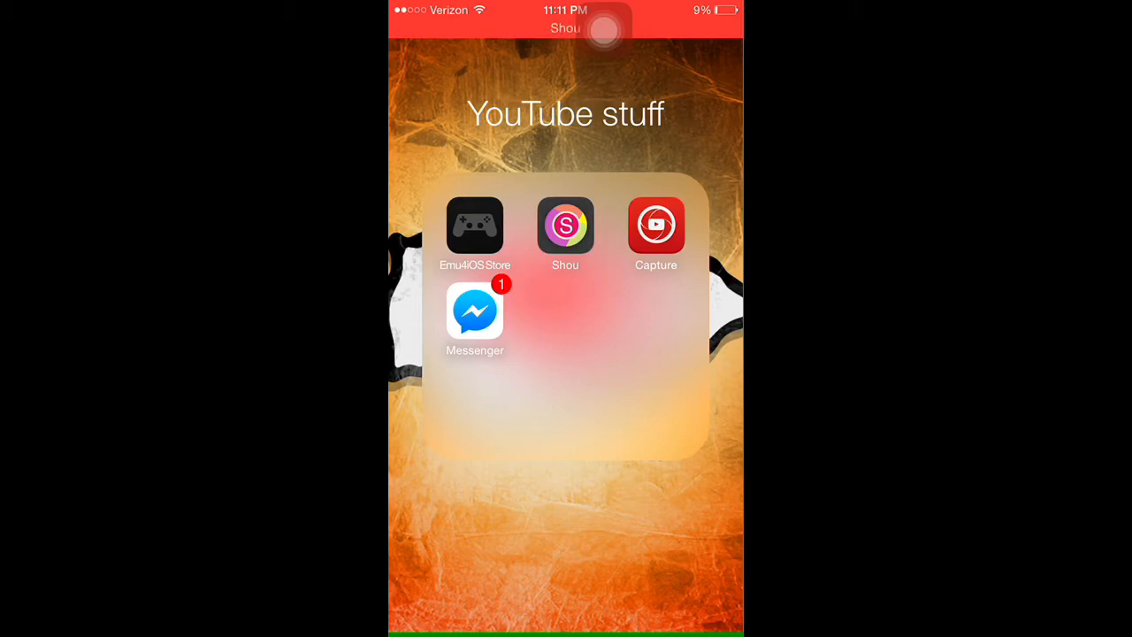
left_click(474, 225)
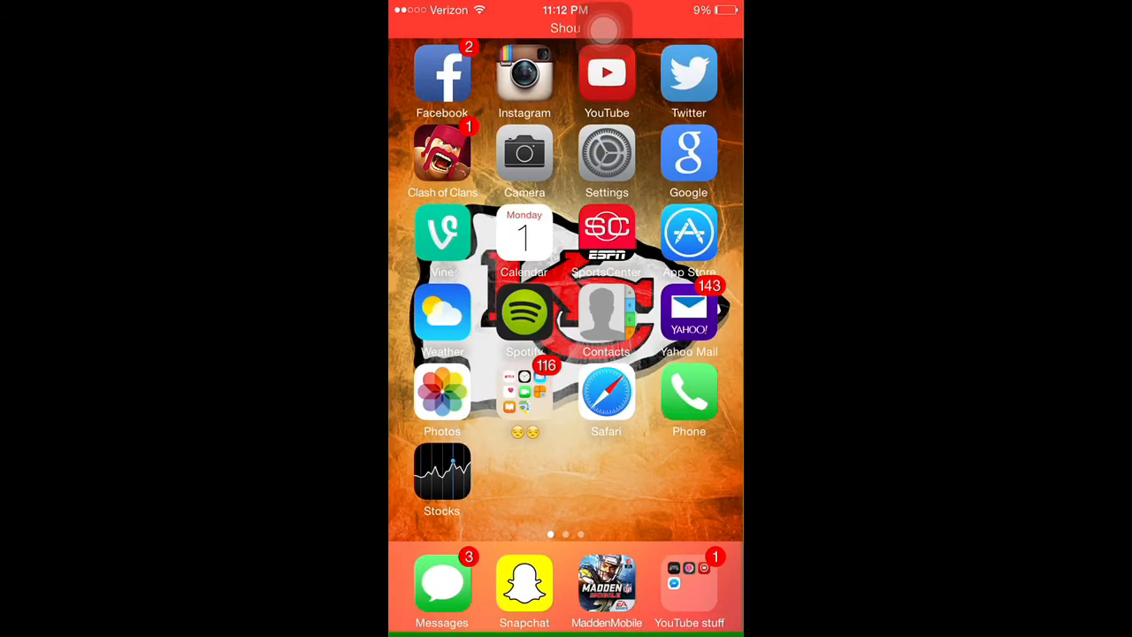
left_click(690, 580)
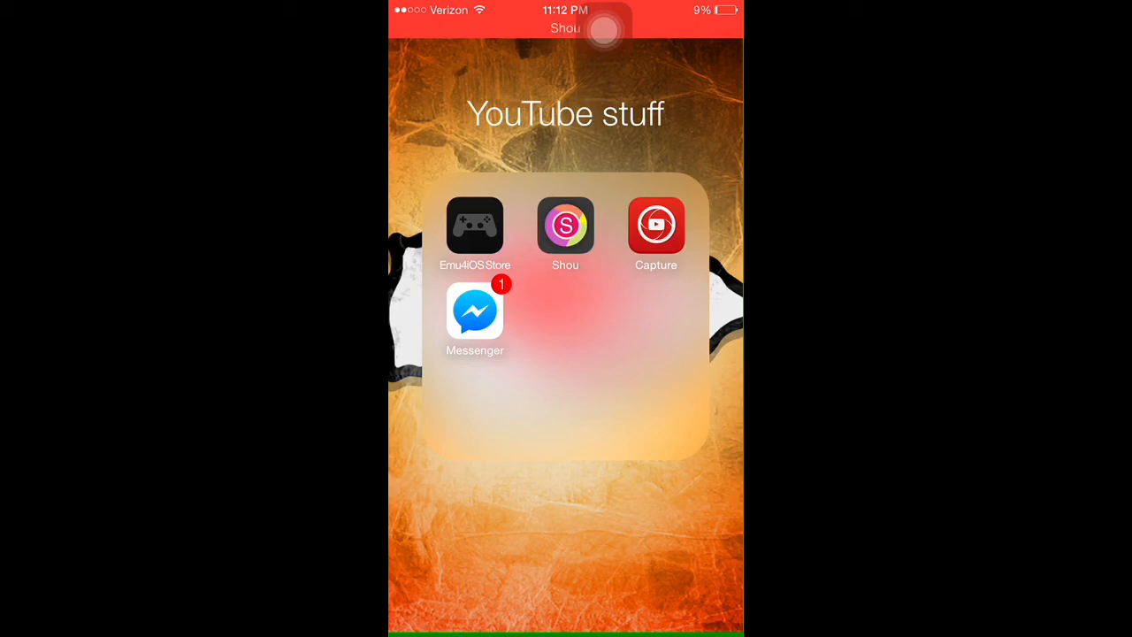
Launch Shou, view its saved recordings list, then return to the recording screen.
left_click(474, 225)
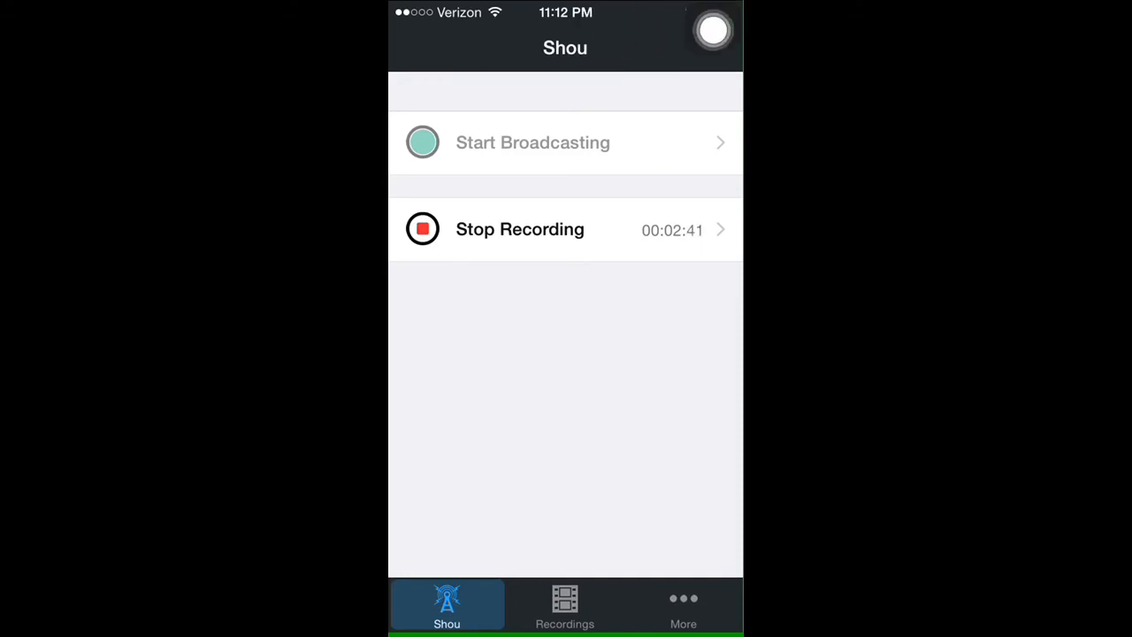
left_click(564, 604)
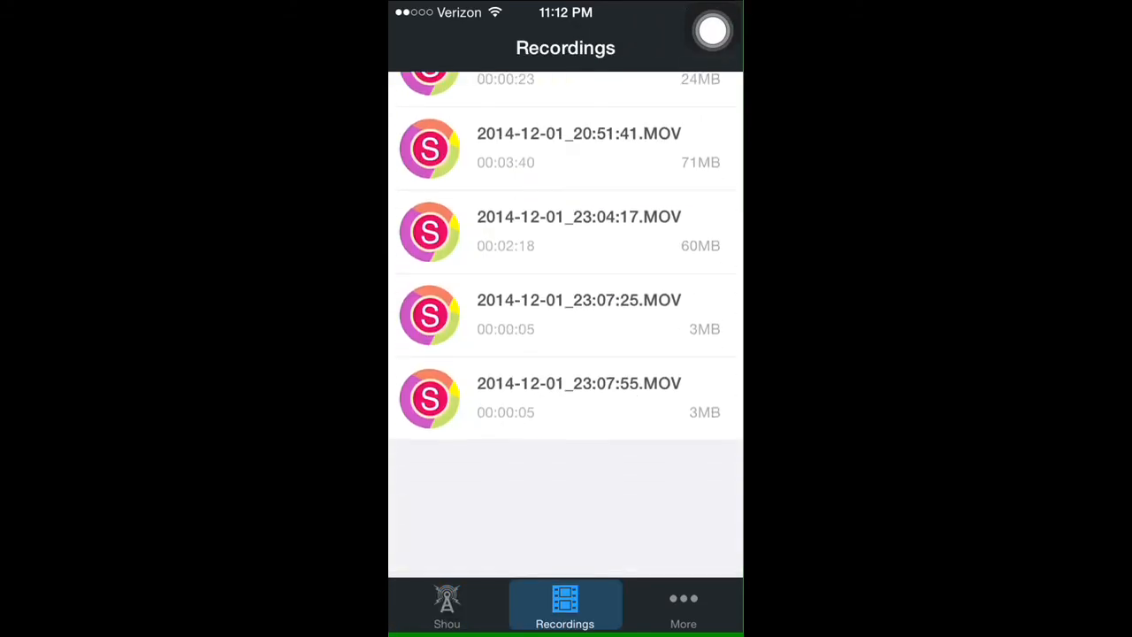
left_click(446, 605)
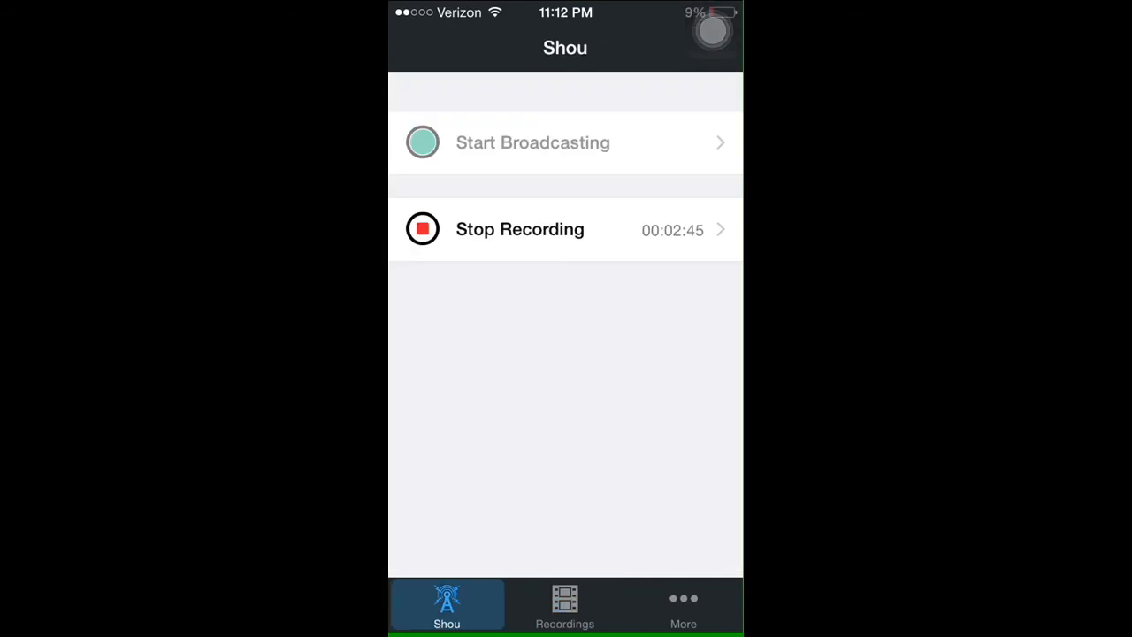